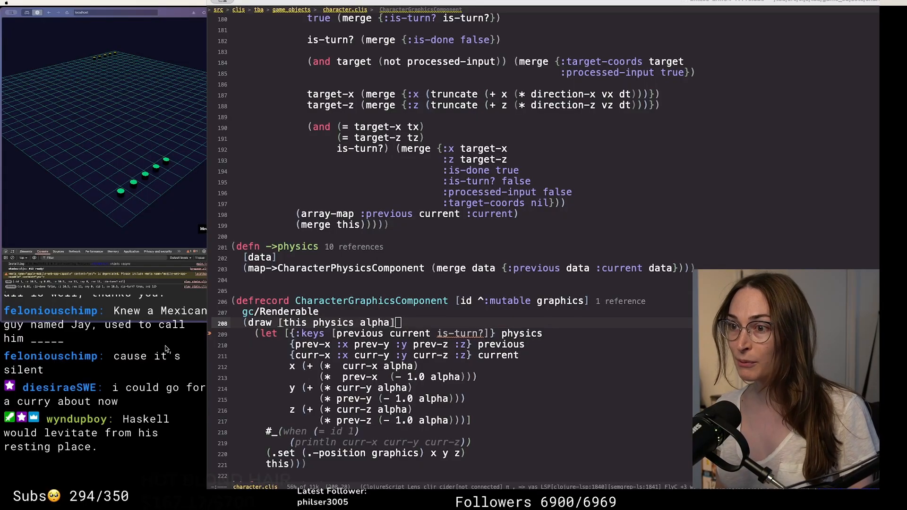
mouse_move(161, 464)
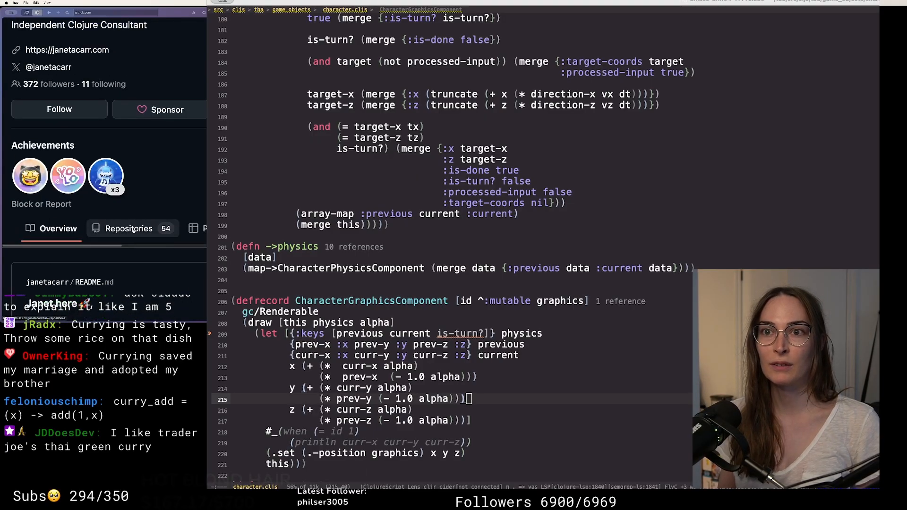
Filter the profile's repositories by 'mas' so only masala is listed.
click(129, 228)
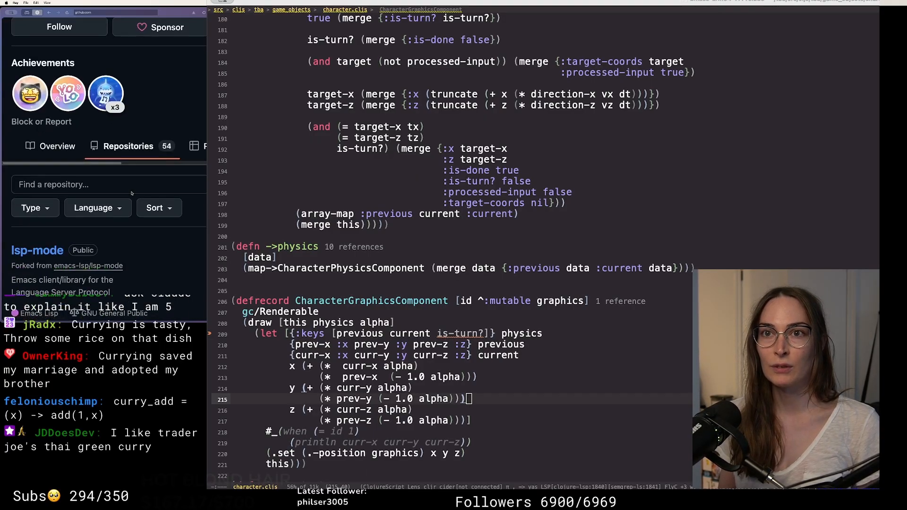
click(109, 185)
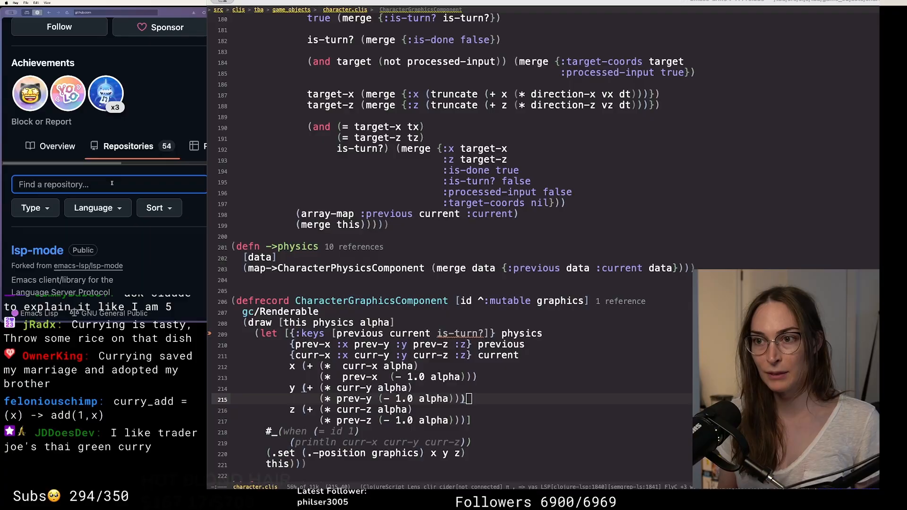
text(ls)
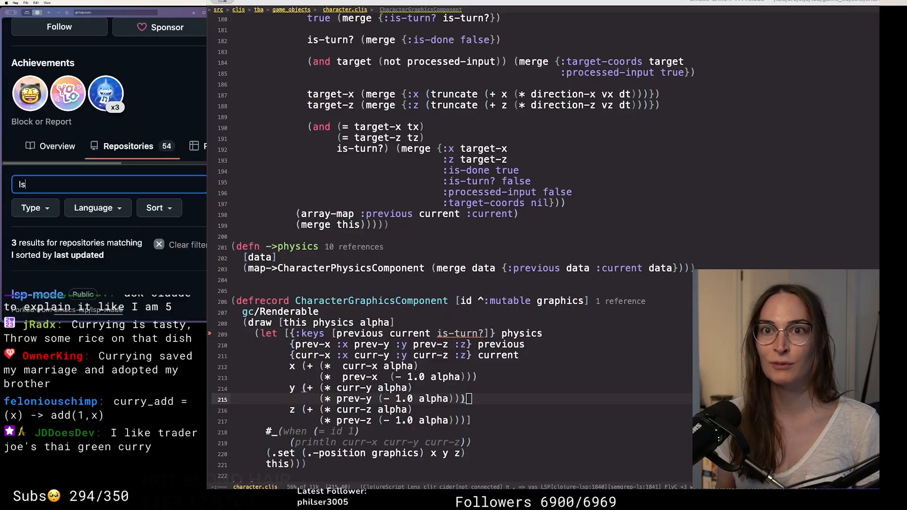
click(159, 242)
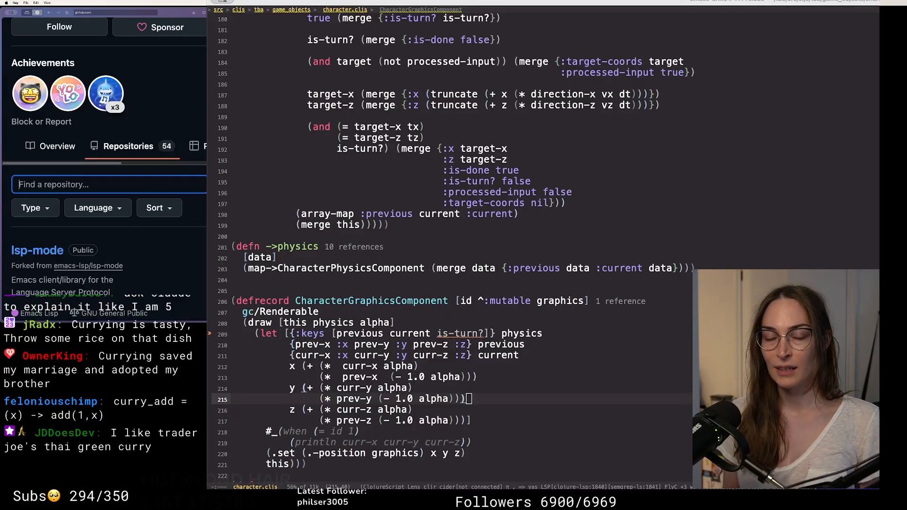
text(mas)
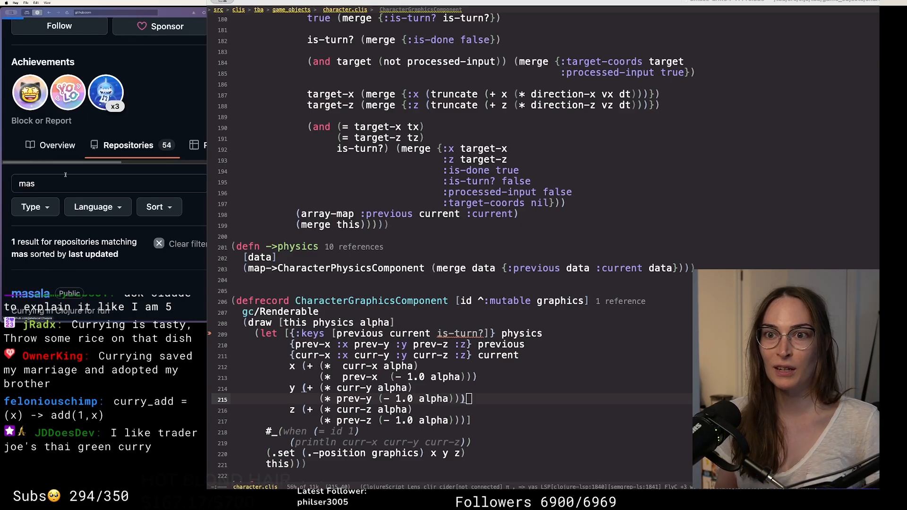
Show the masala README and mark the z parameter in the defcurried multiply example.
click(32, 293)
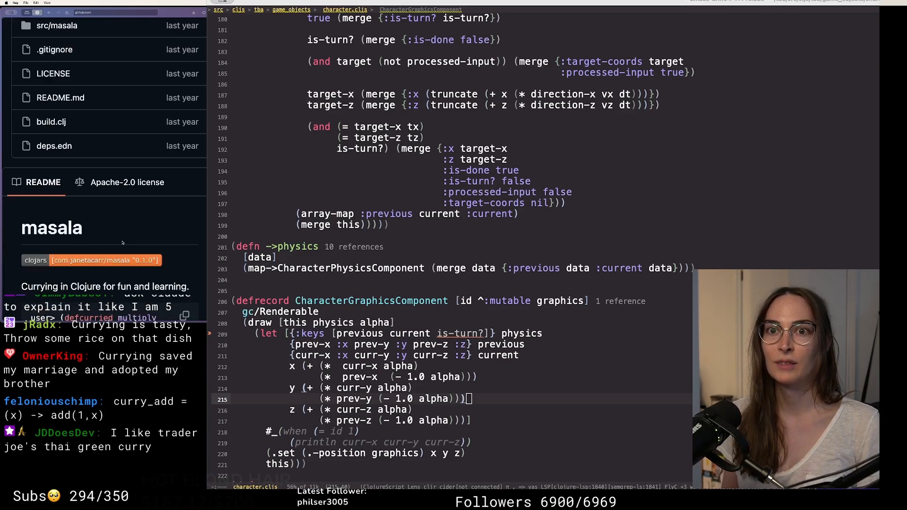
scroll(down, 3)
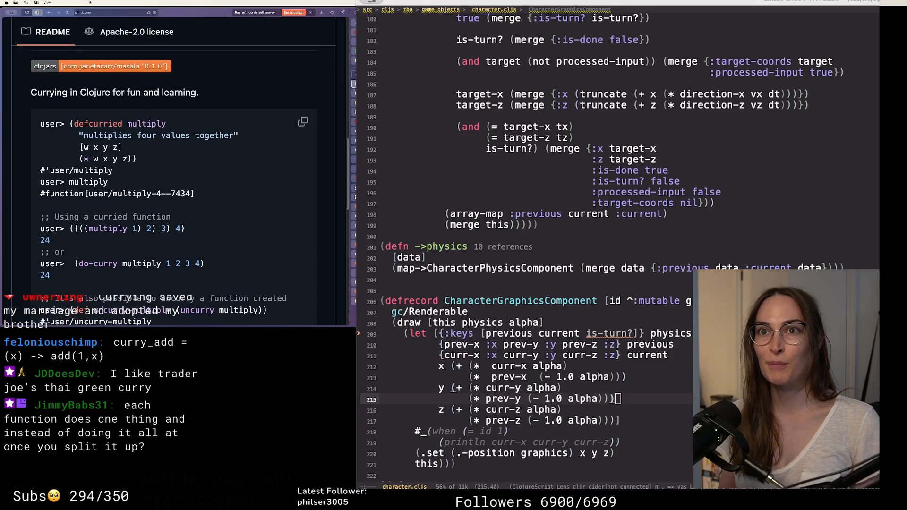
mouse_move(240, 190)
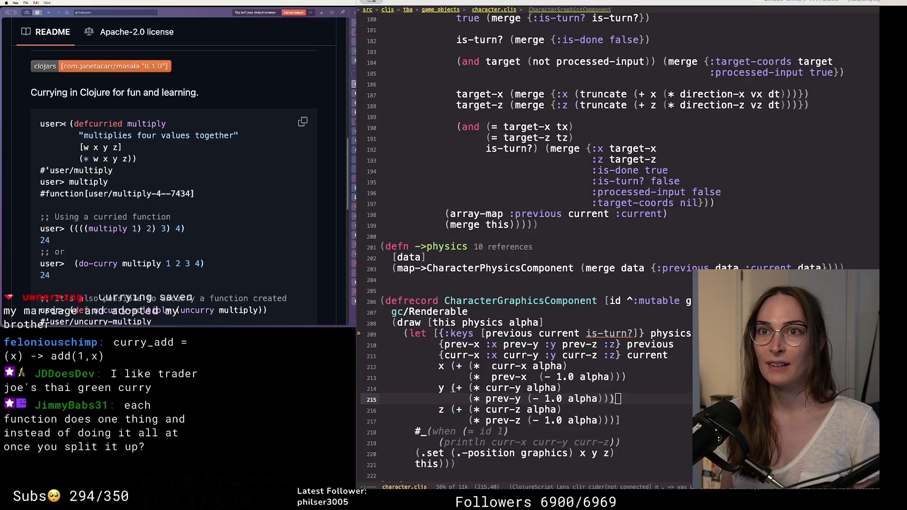
drag(69, 123, 134, 159)
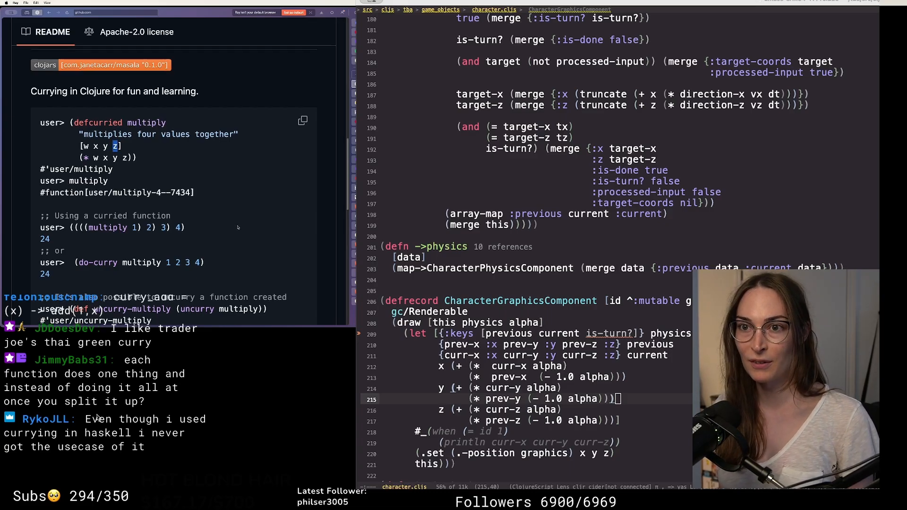
Read past the README's uncurry and partial-function examples into the src/masala folder listing core.cljc.
scroll(down, 3)
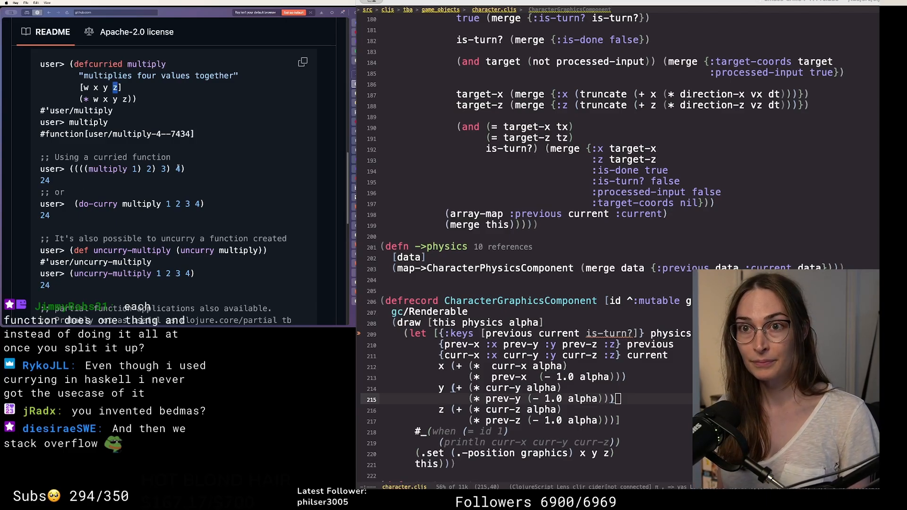
scroll(down, 3)
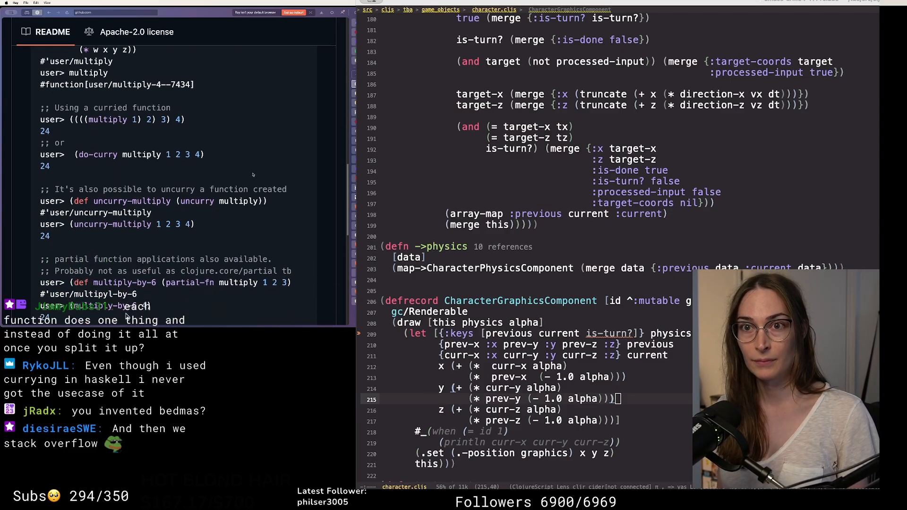
scroll(down, 3)
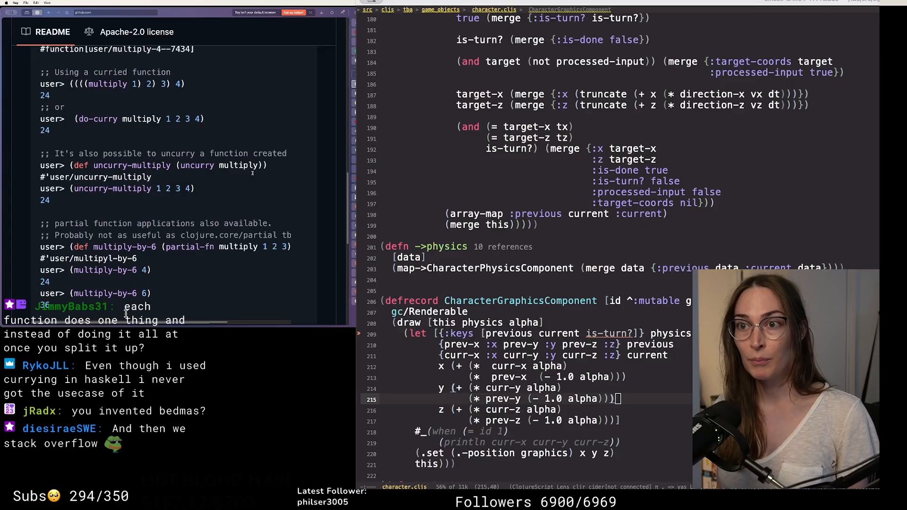
scroll(down, 3)
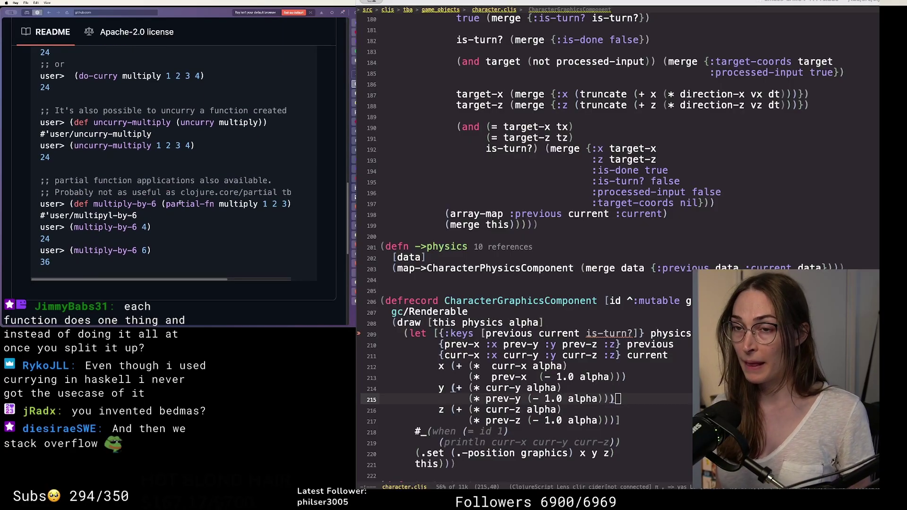
double_click(189, 204)
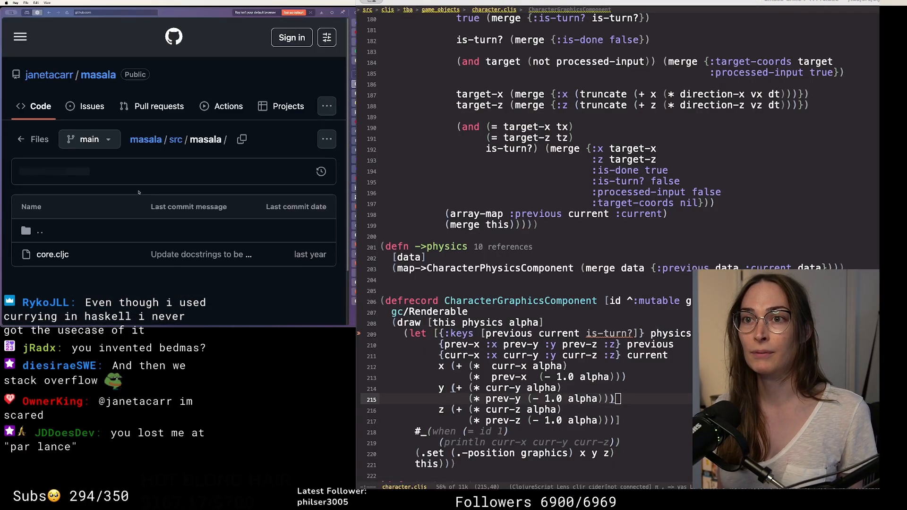
Show core.cljc's source with the masala.core namespace and curry macro.
click(52, 255)
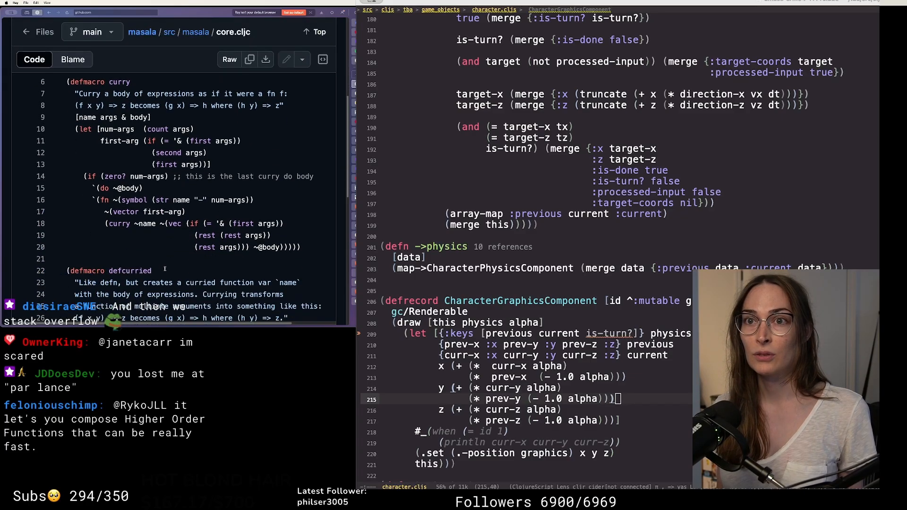
scroll(down, 3)
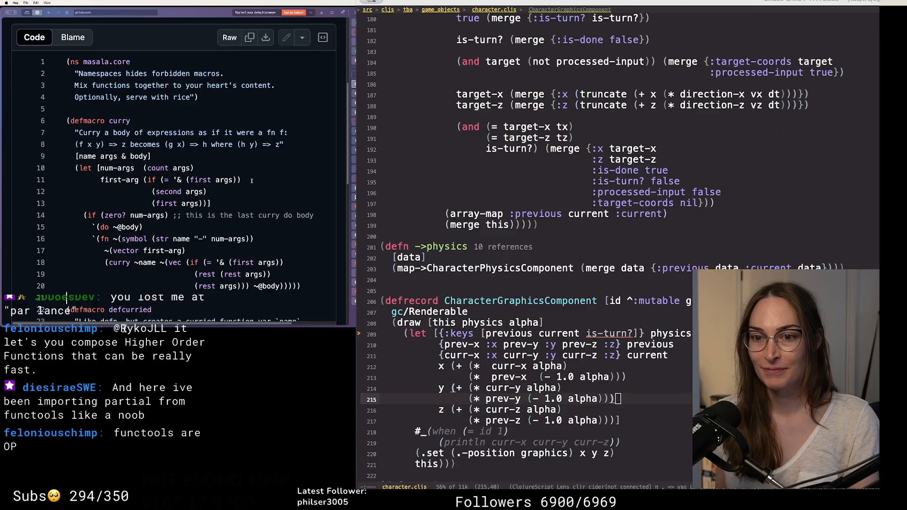
Scroll core.cljc through defcurried, do-curry and uncurry before returning to the README.
scroll(down, 3)
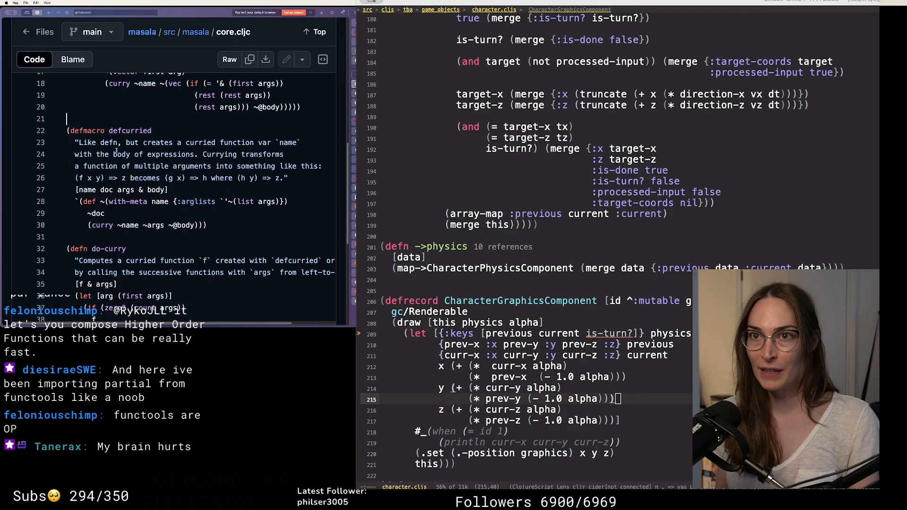
scroll(down, 3)
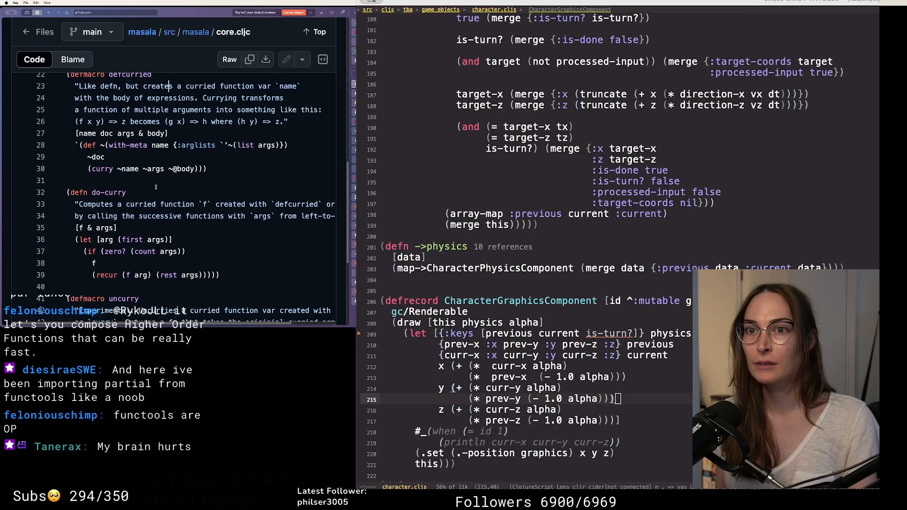
scroll(down, 3)
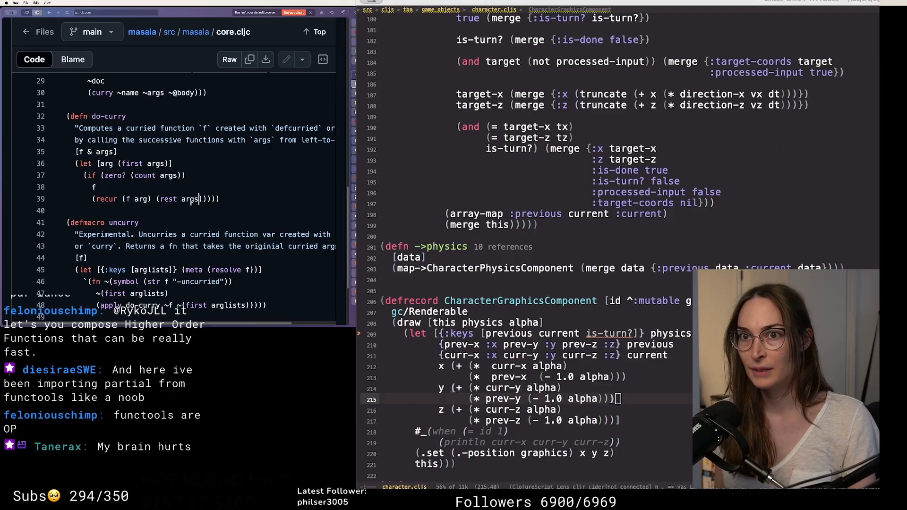
scroll(down, 3)
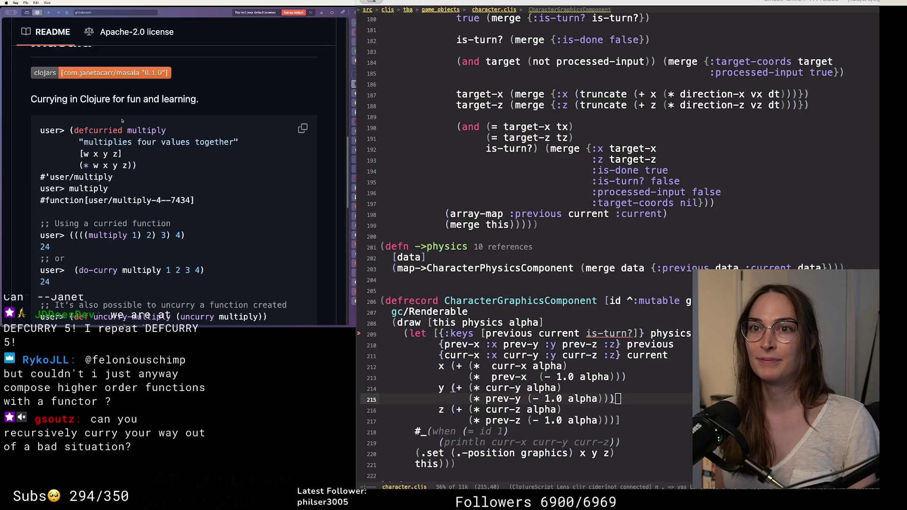
scroll(down, 3)
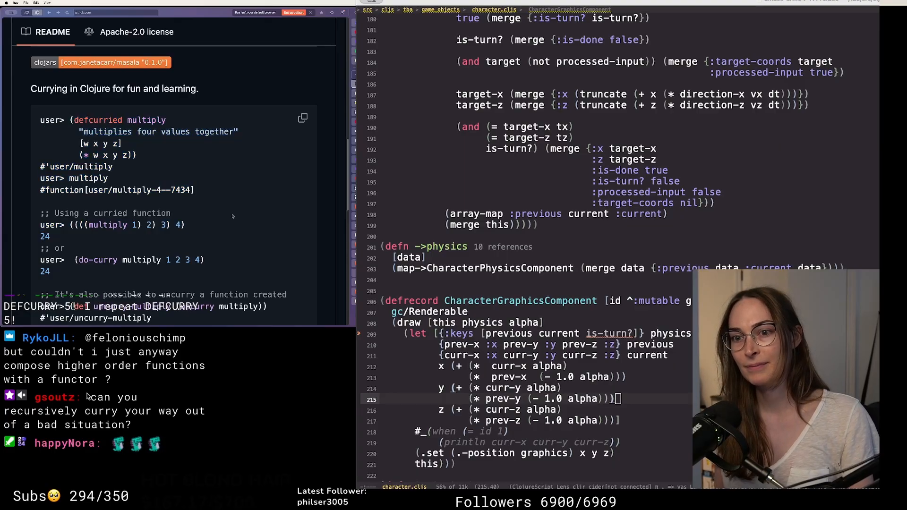
mouse_move(83, 411)
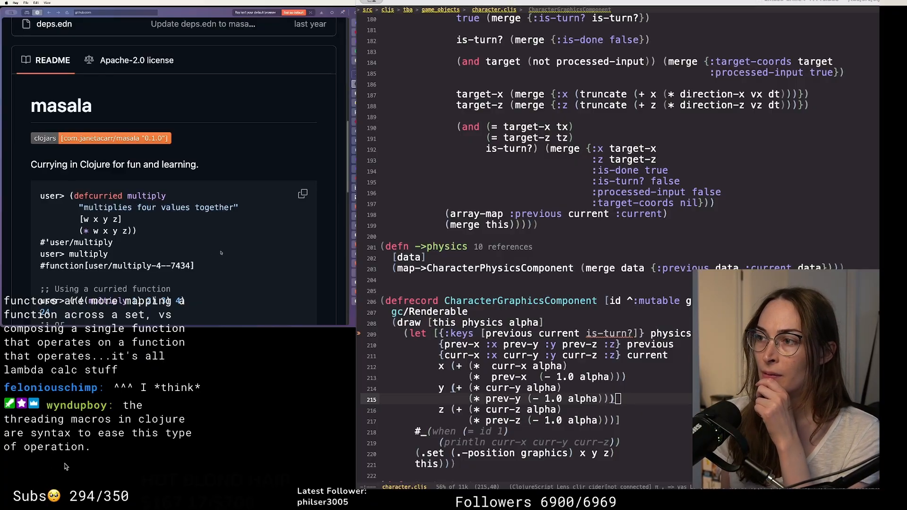
mouse_move(278, 467)
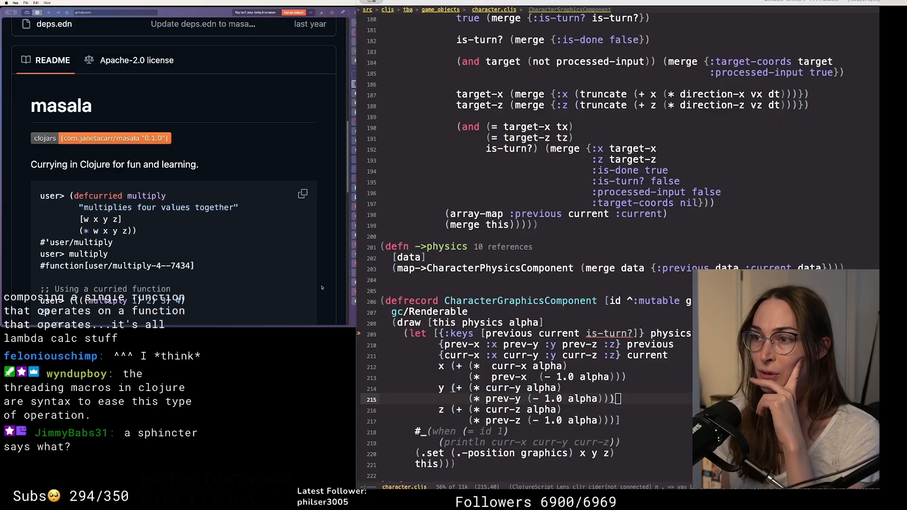
scroll(down, 3)
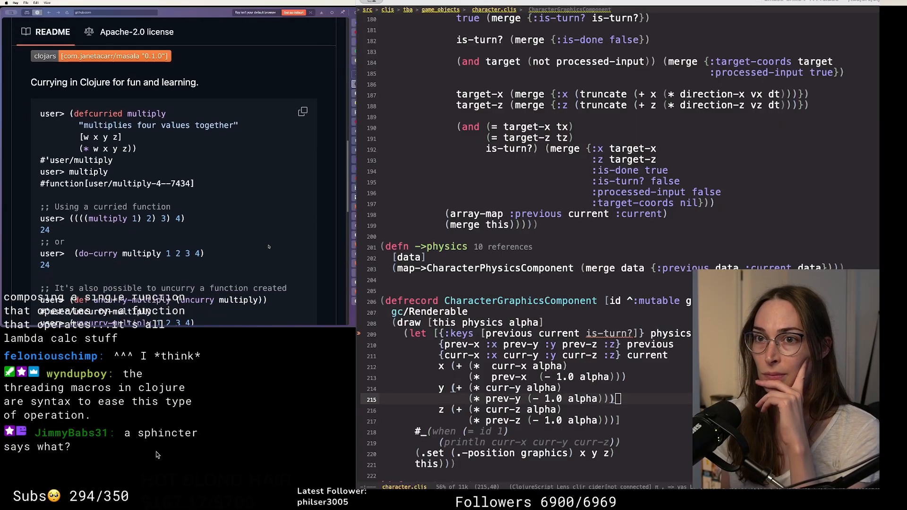